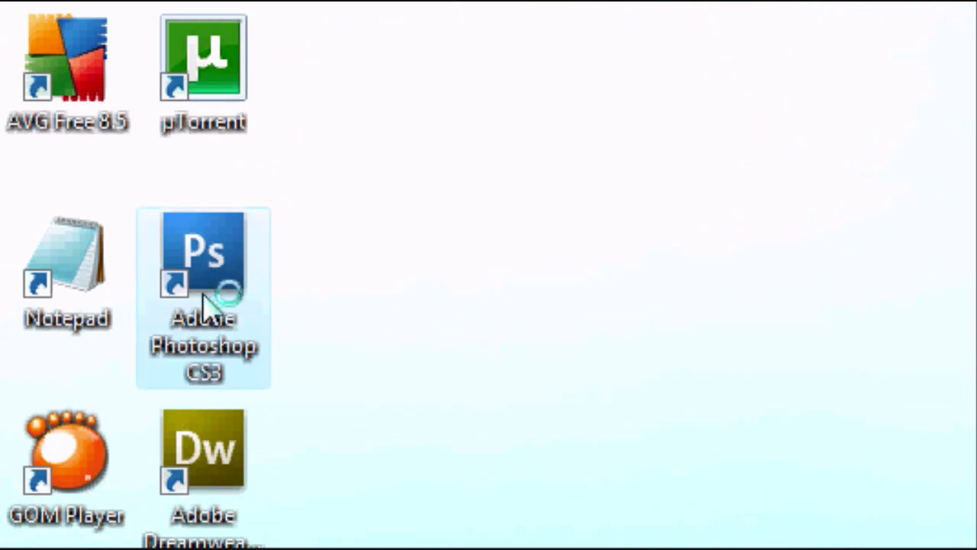
- Create a new 500 × 150 px document with transparent background contents
double_click(203, 260)
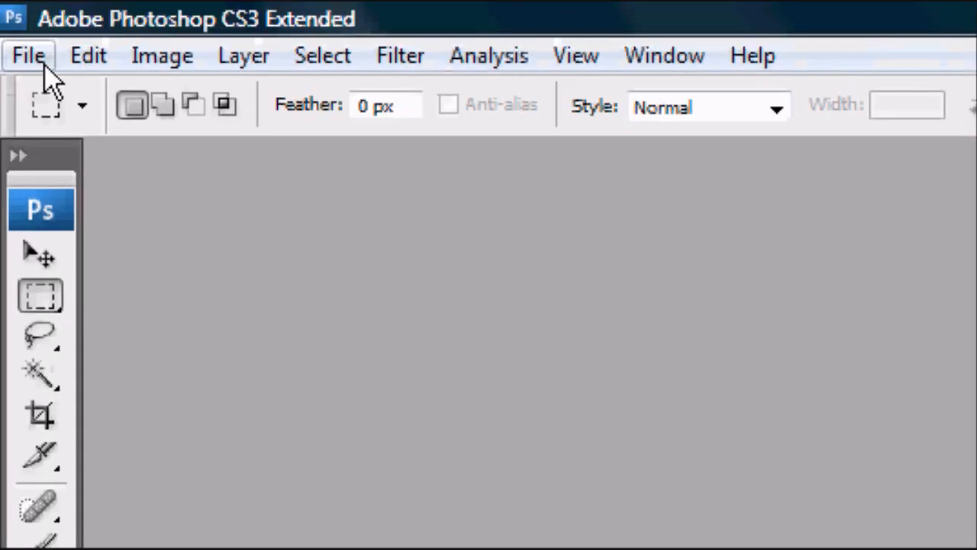
click(28, 55)
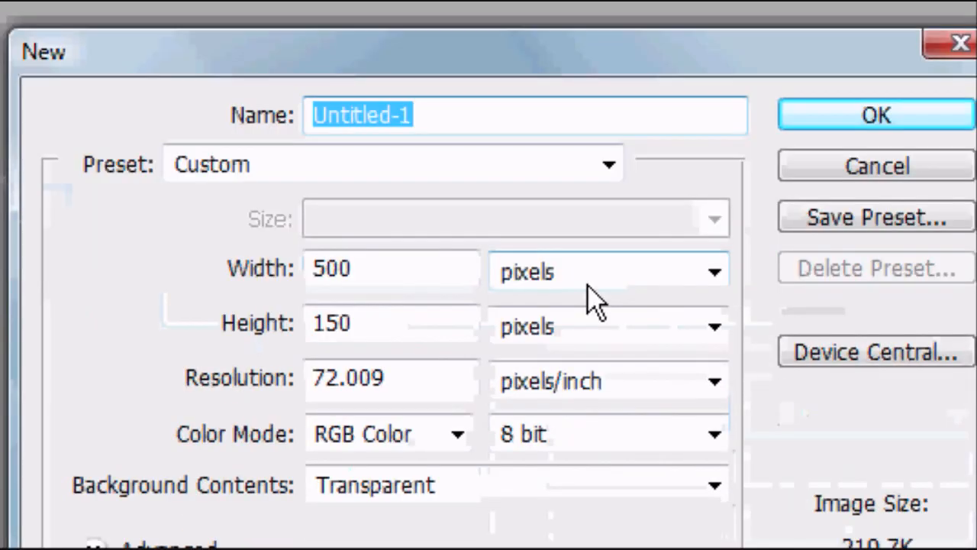
click(391, 269)
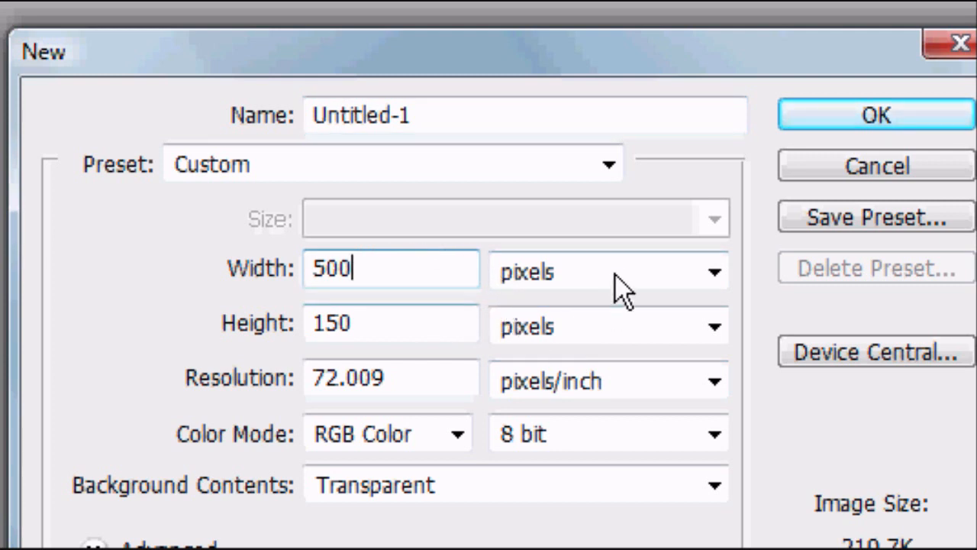
click(608, 272)
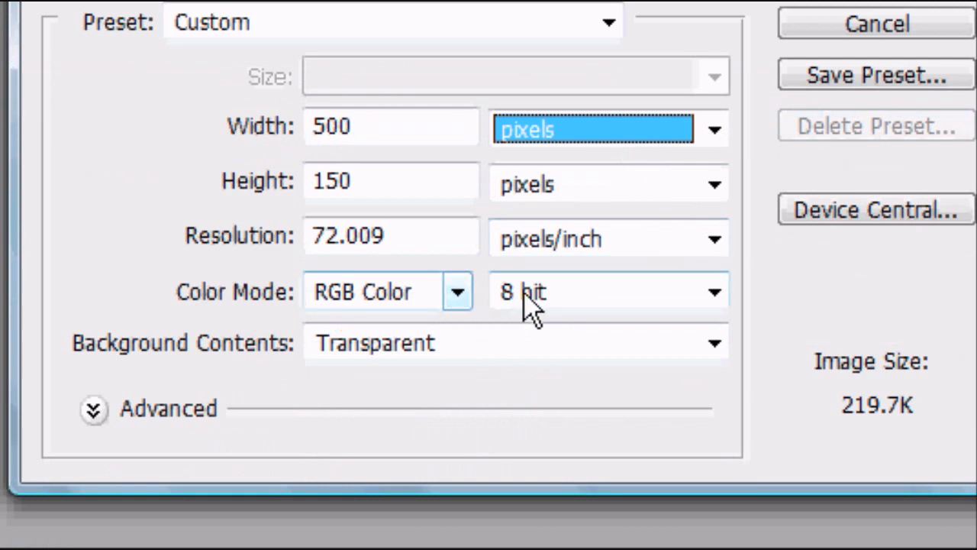
mouse_move(476, 355)
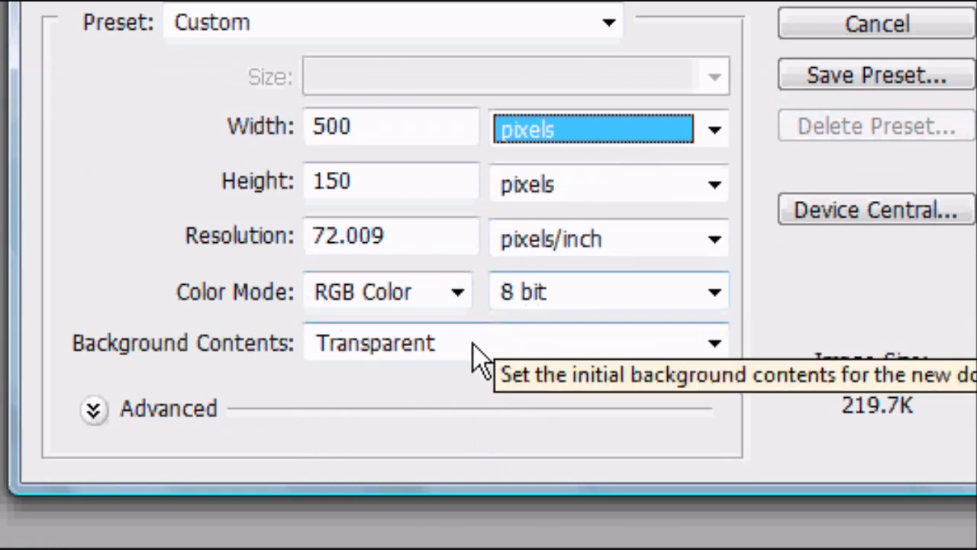
click(715, 342)
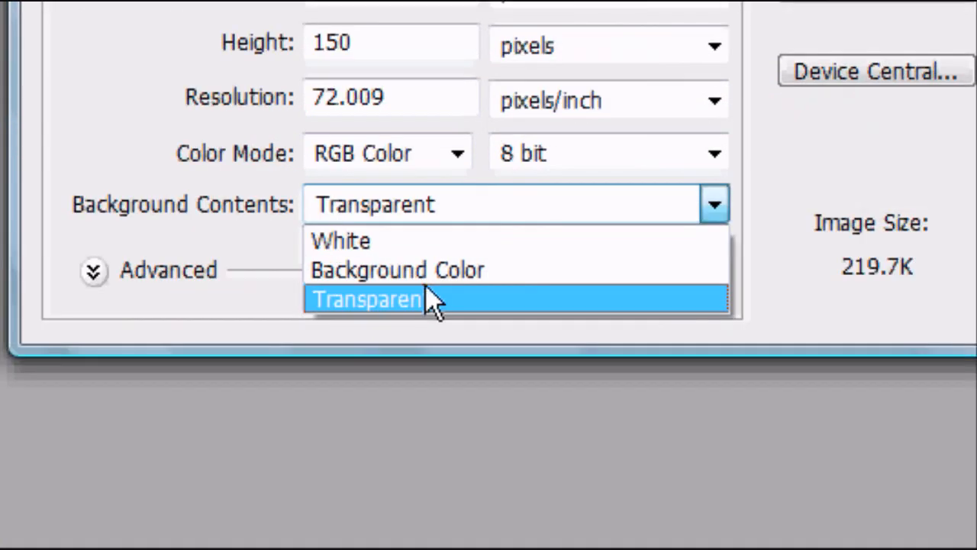
click(367, 297)
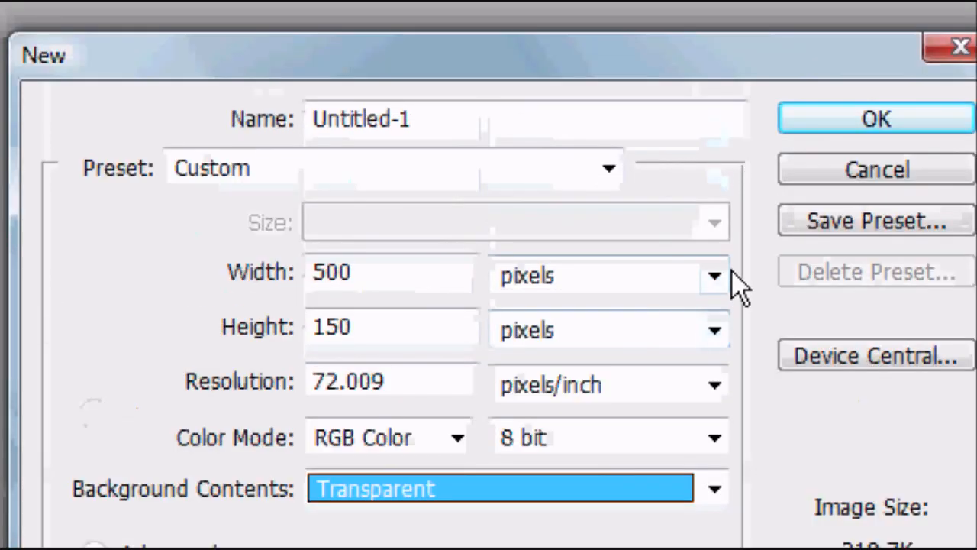
click(877, 119)
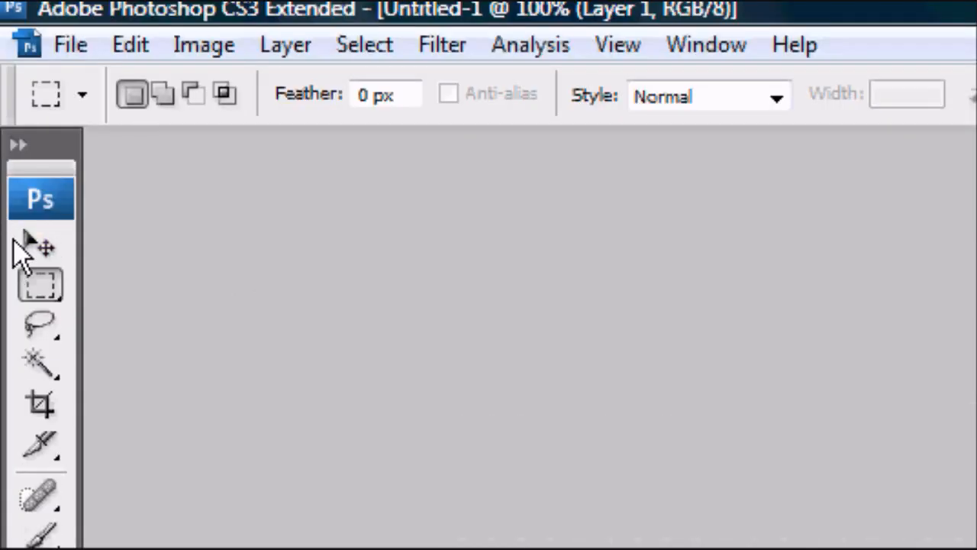
- Choose the Gradient tool and pick a blue preset in the Gradient Editor
click(40, 245)
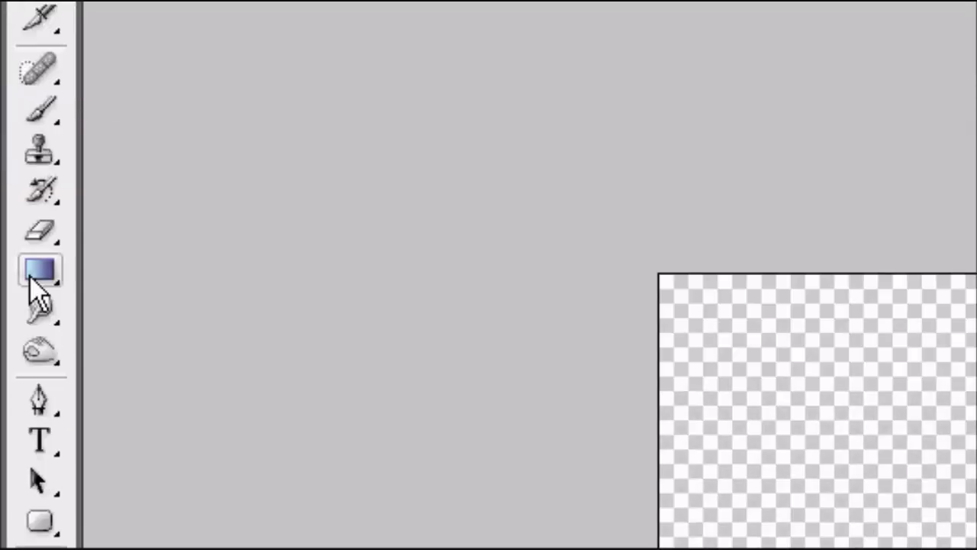
click(40, 269)
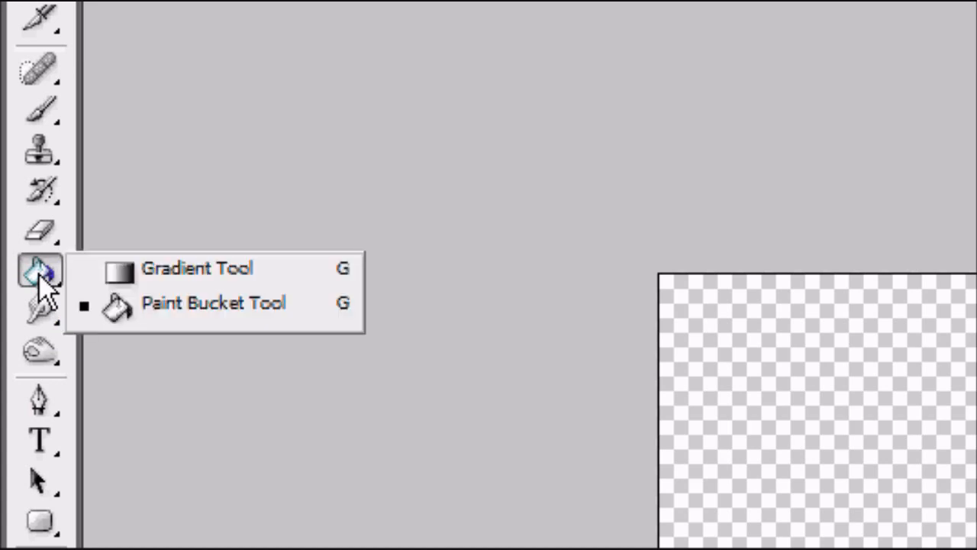
mouse_move(160, 298)
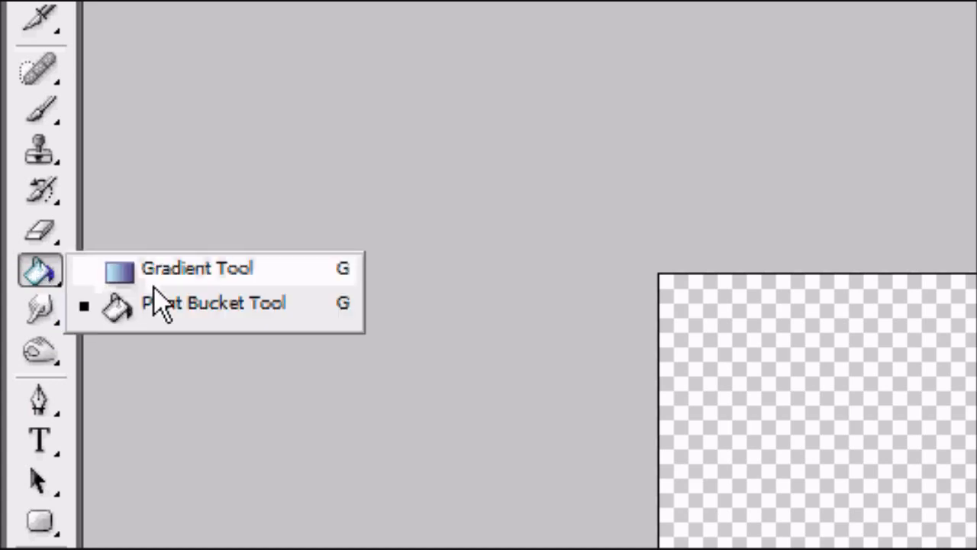
mouse_move(168, 313)
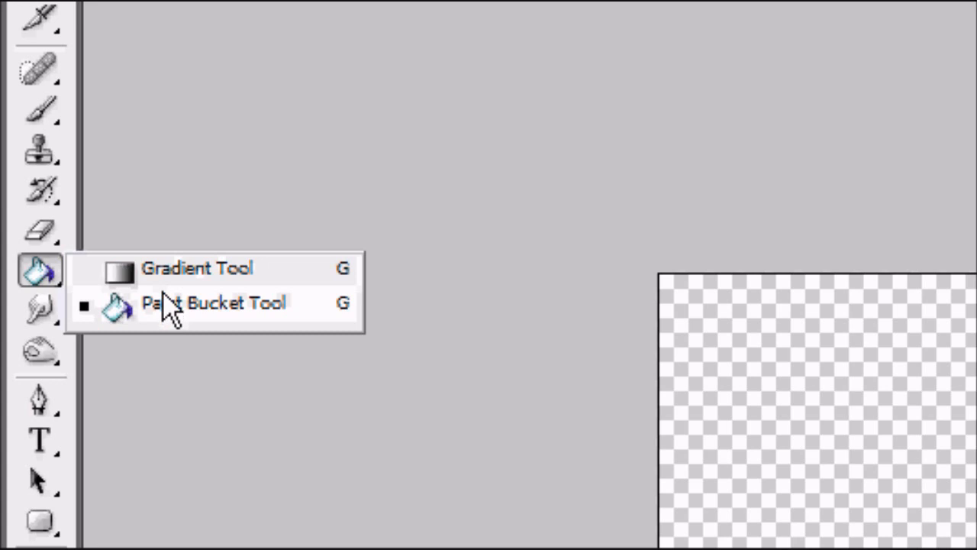
click(197, 269)
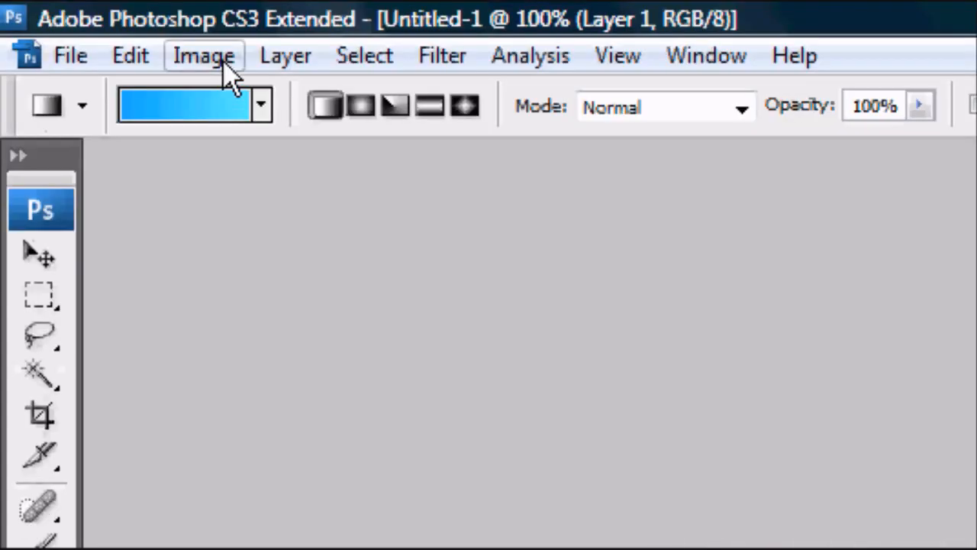
click(183, 103)
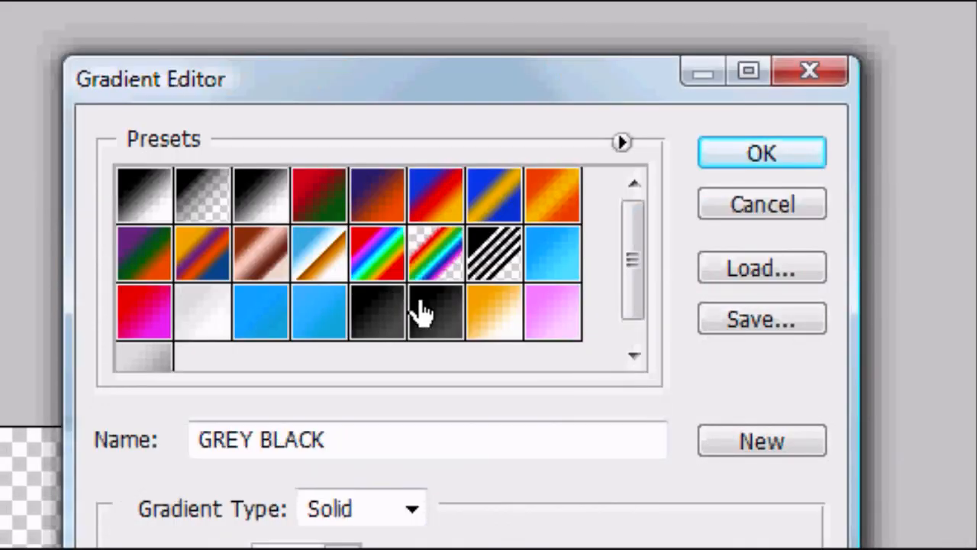
click(553, 253)
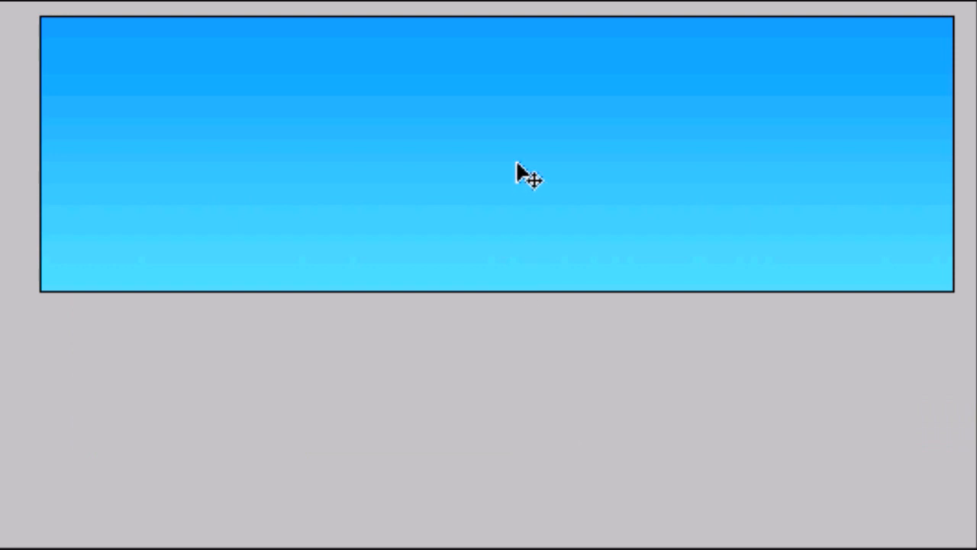
click(130, 55)
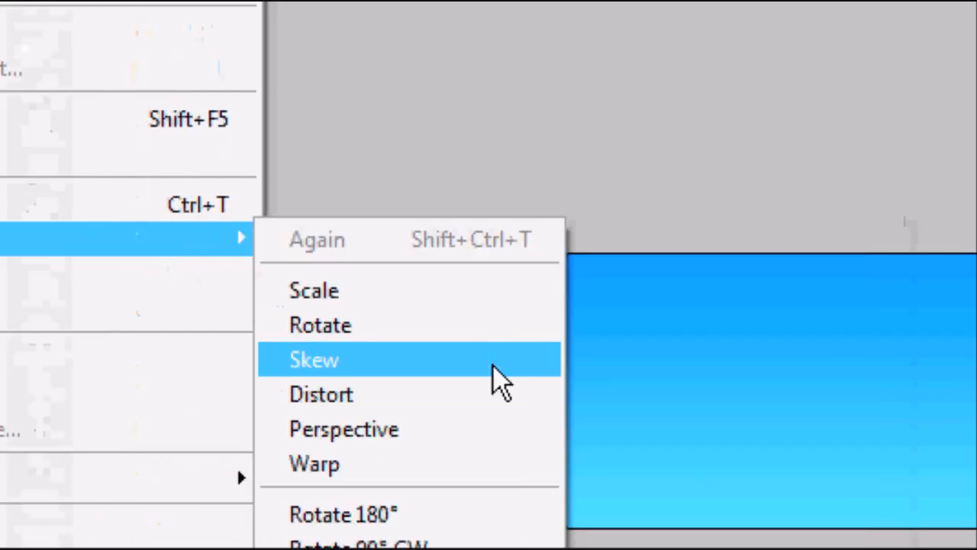
click(315, 360)
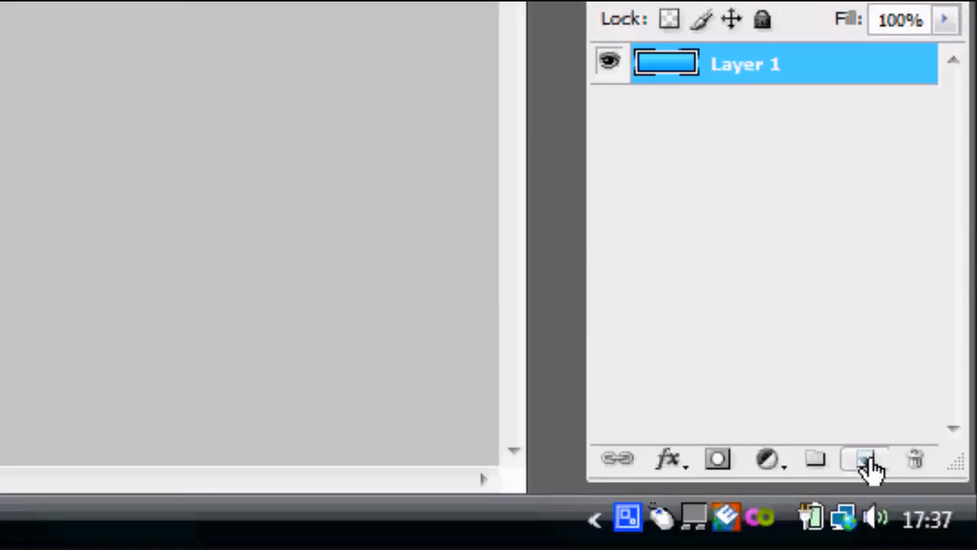
- Add empty Layer 2 above the gradient and load the Matrix brush set, replacing current brushes
click(864, 458)
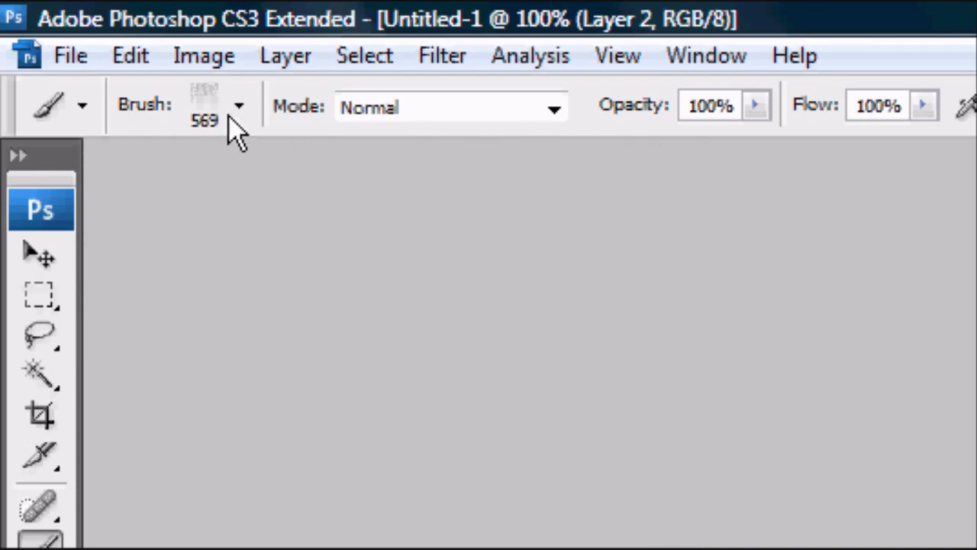
mouse_move(238, 107)
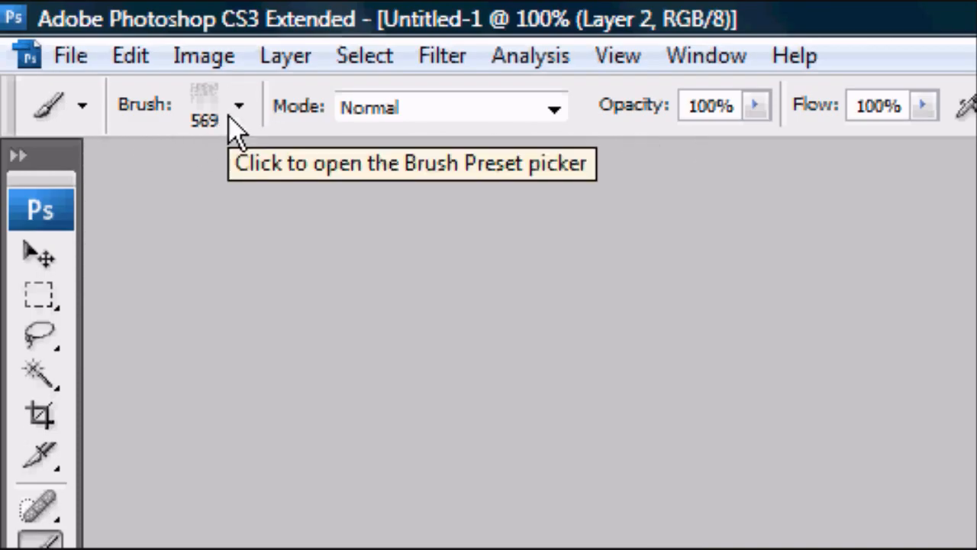
click(240, 105)
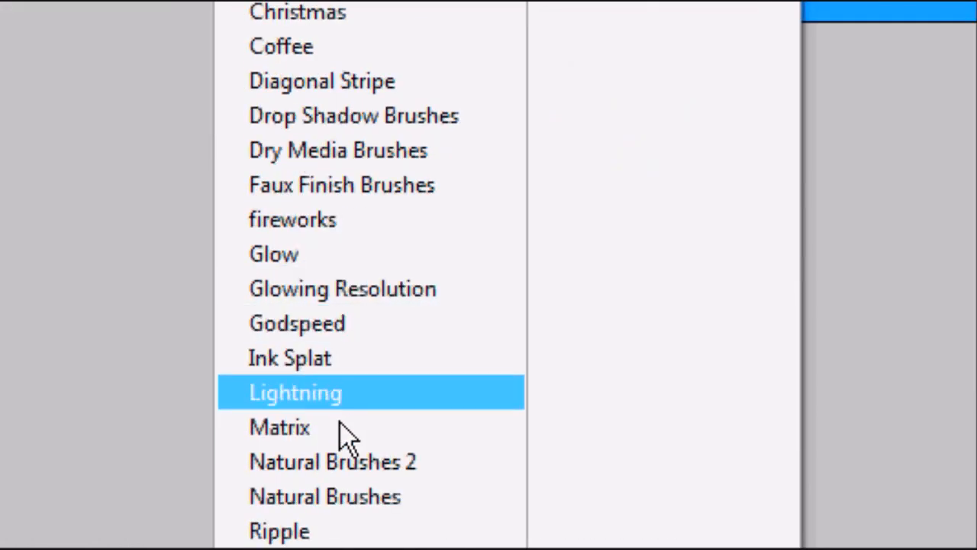
double_click(280, 428)
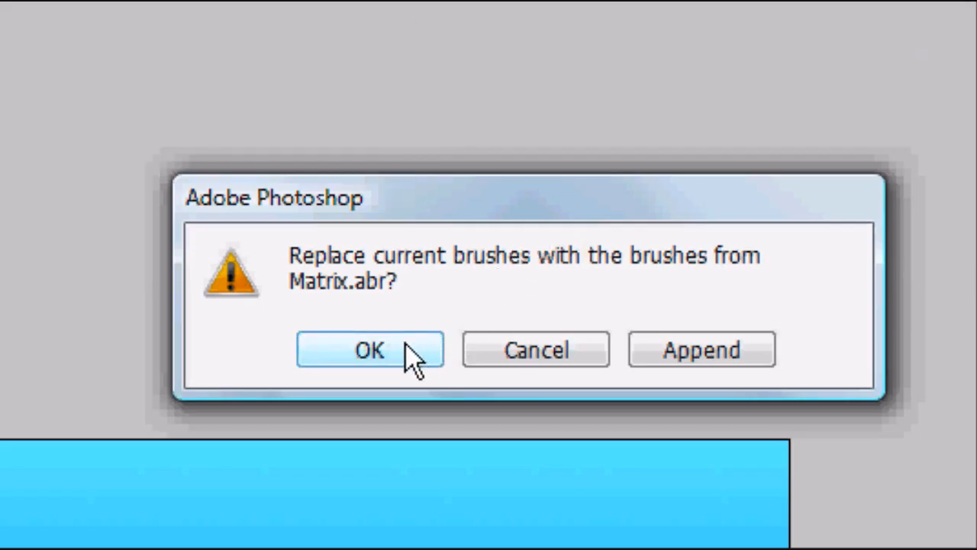
click(370, 349)
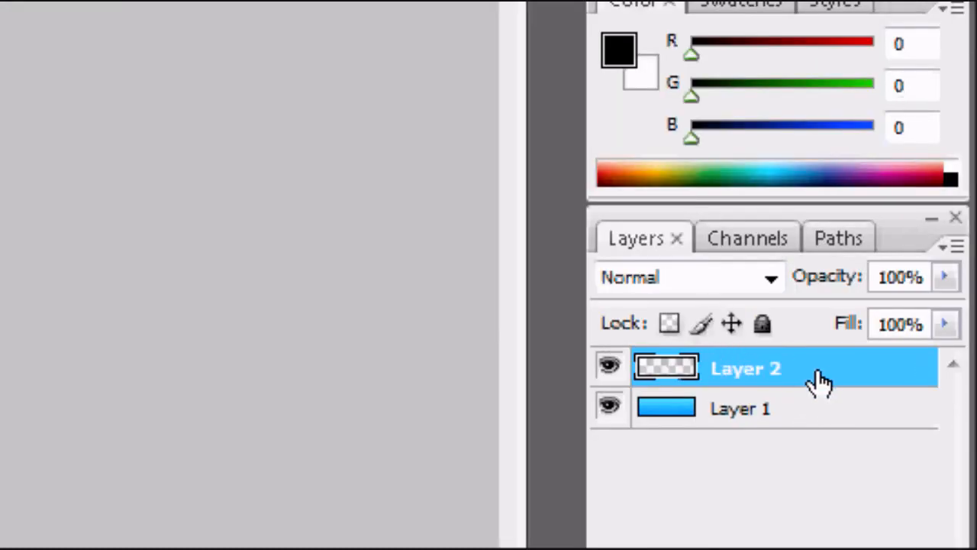
mouse_move(825, 381)
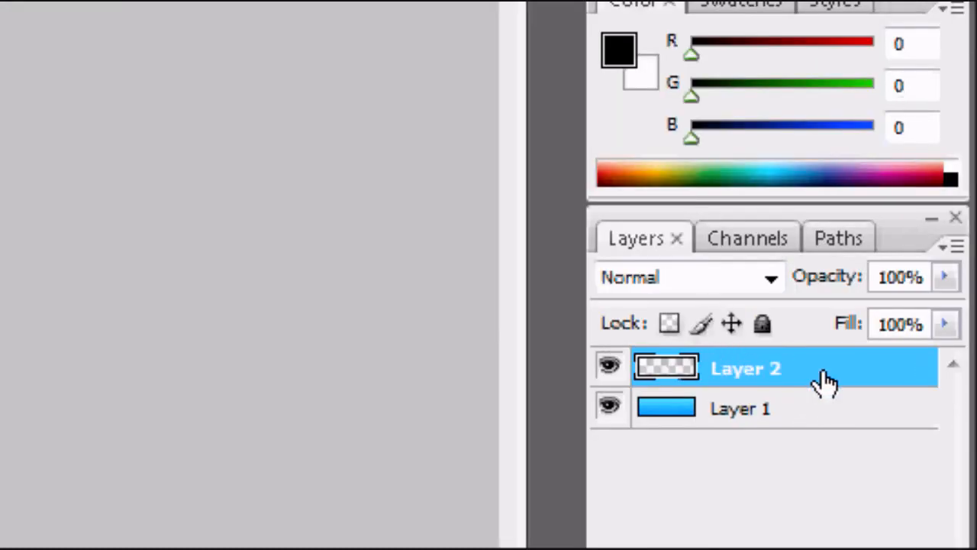
- Give Layer 2 a white Color Overlay and set its opacity to 50%
double_click(745, 368)
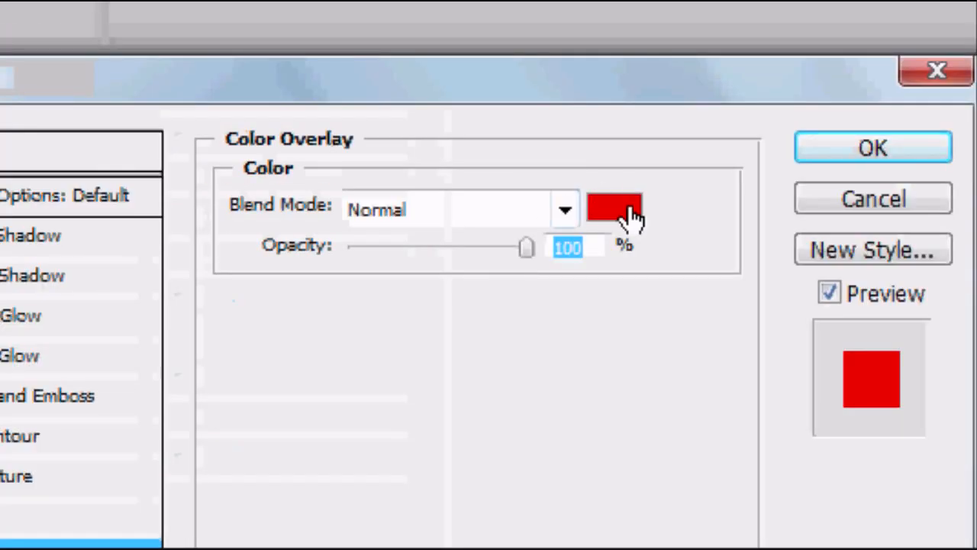
click(614, 208)
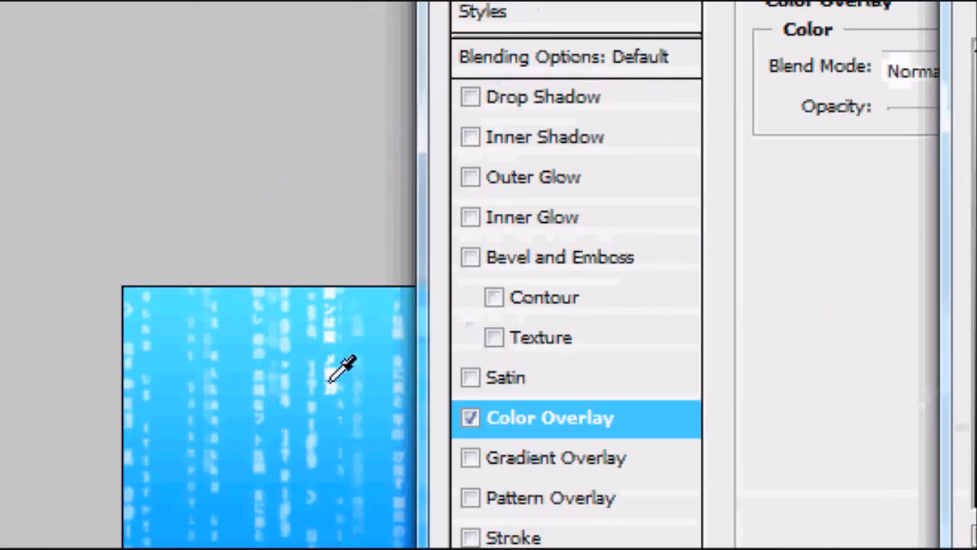
click(934, 70)
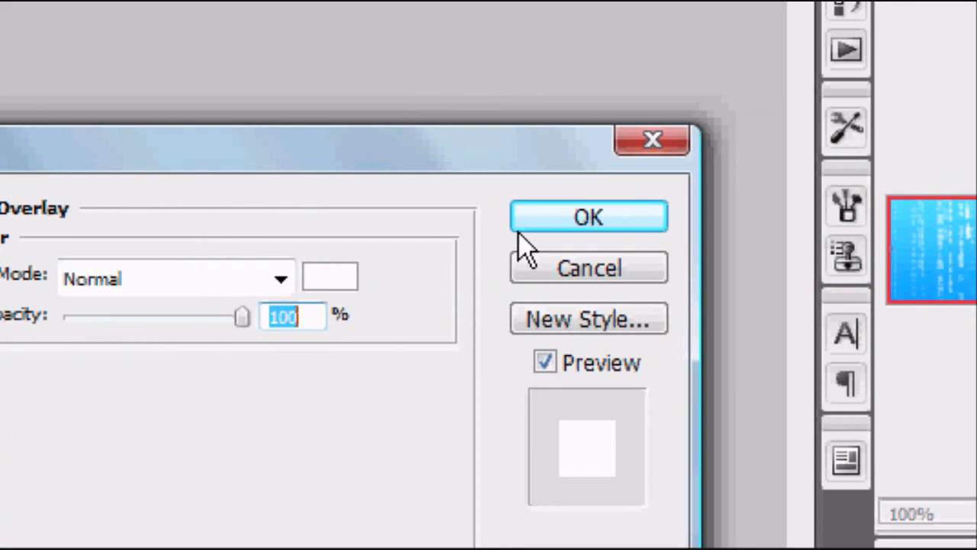
click(588, 216)
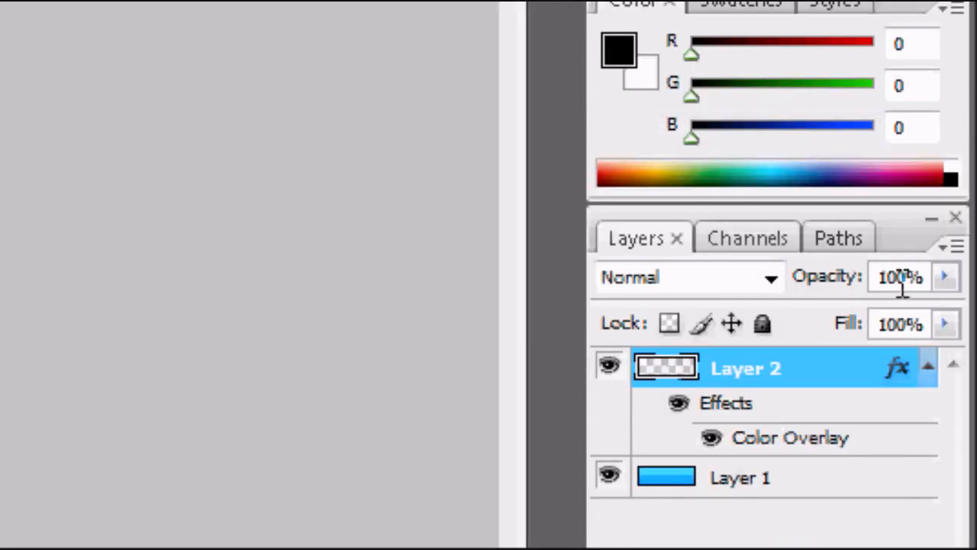
text(50)
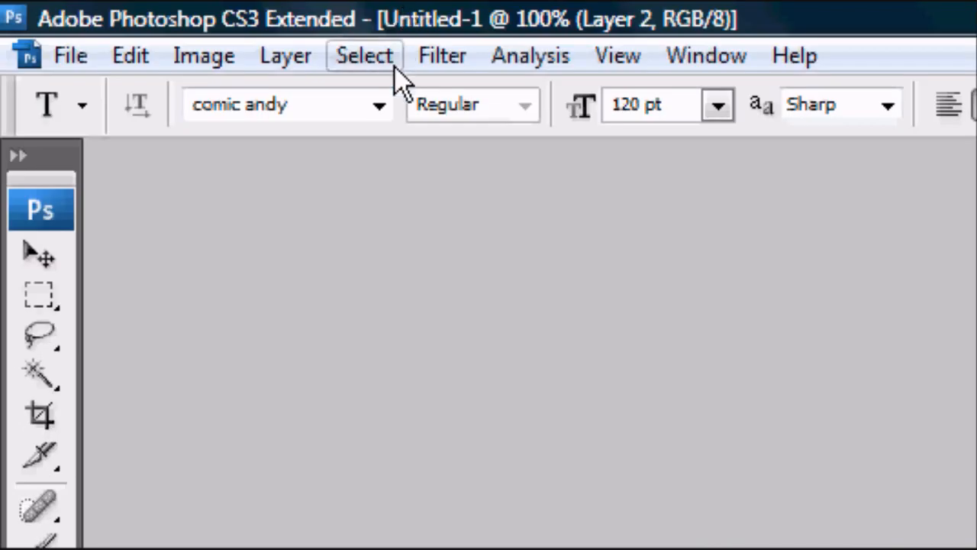
- Set the type to Complete in Him font, 72 pt, white colour
click(379, 104)
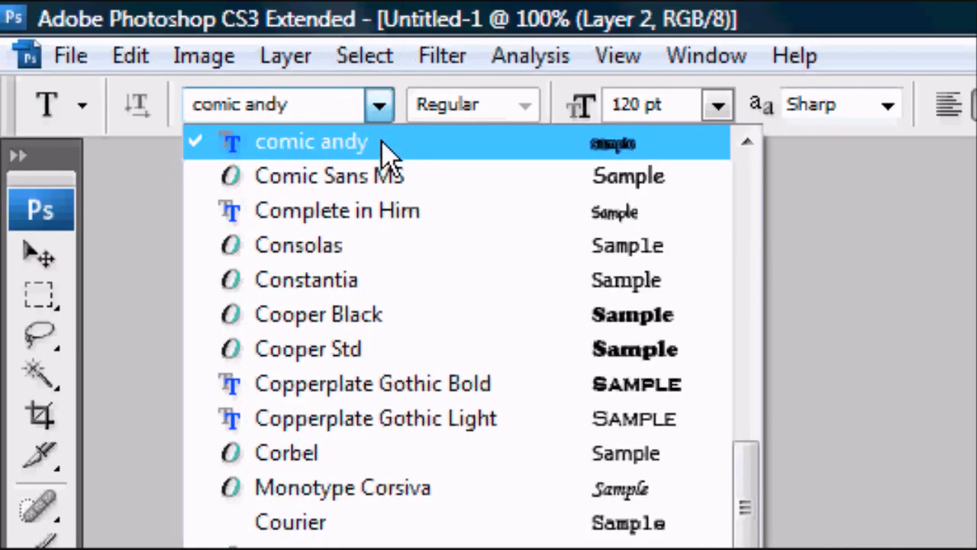
mouse_move(633, 221)
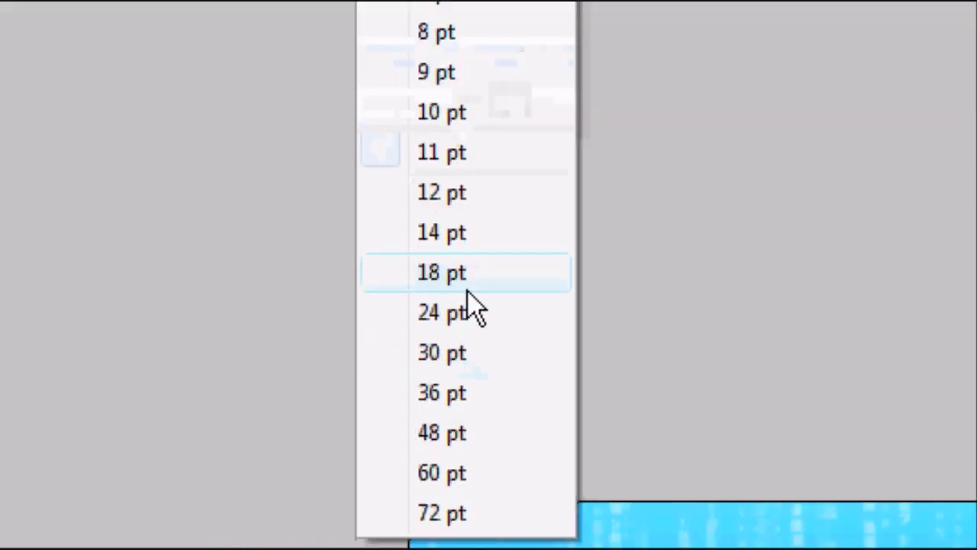
click(442, 272)
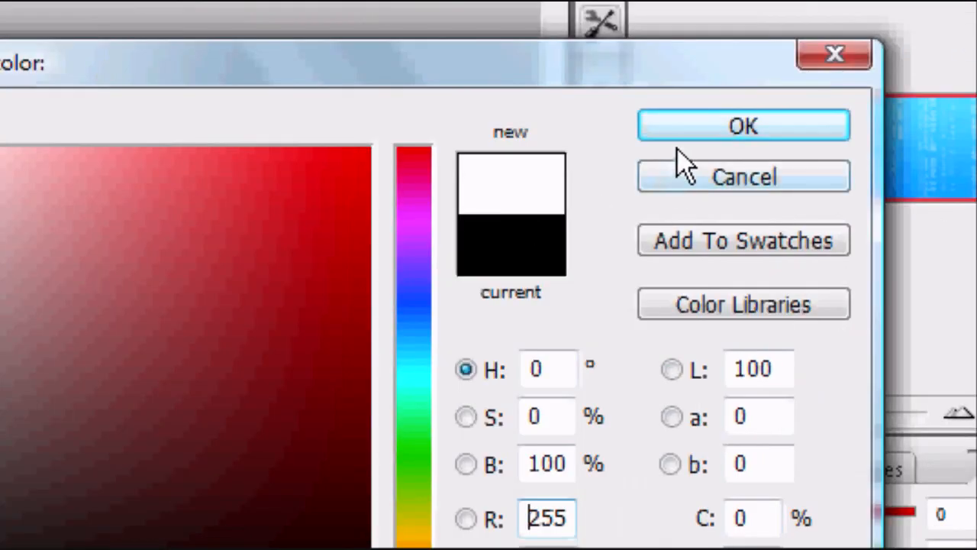
click(742, 125)
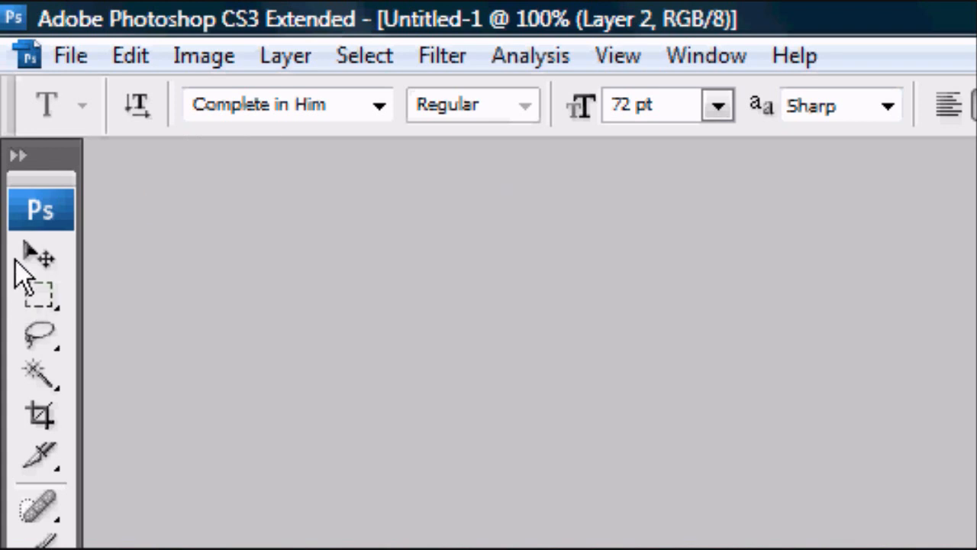
- Add the EdzJohnson text layer and centre it on the banner
click(39, 257)
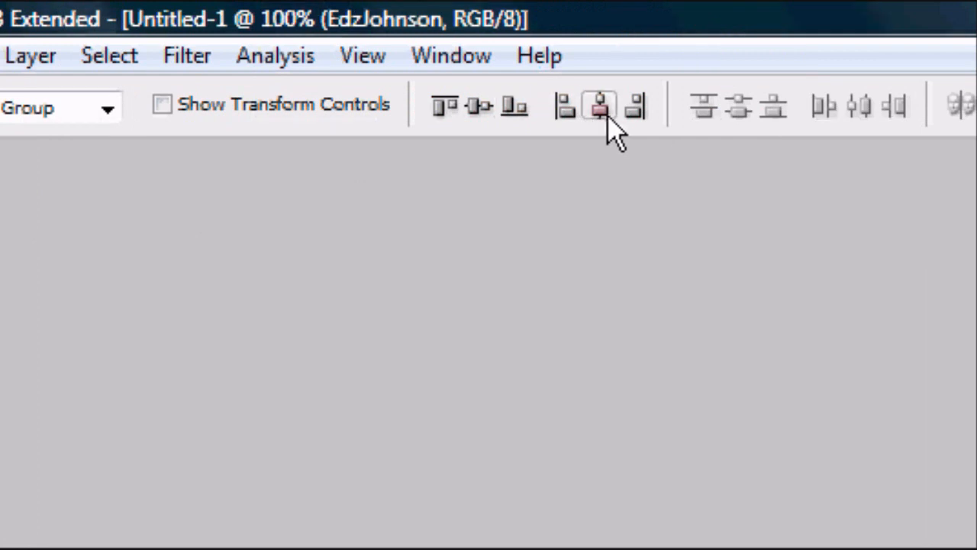
mouse_move(513, 105)
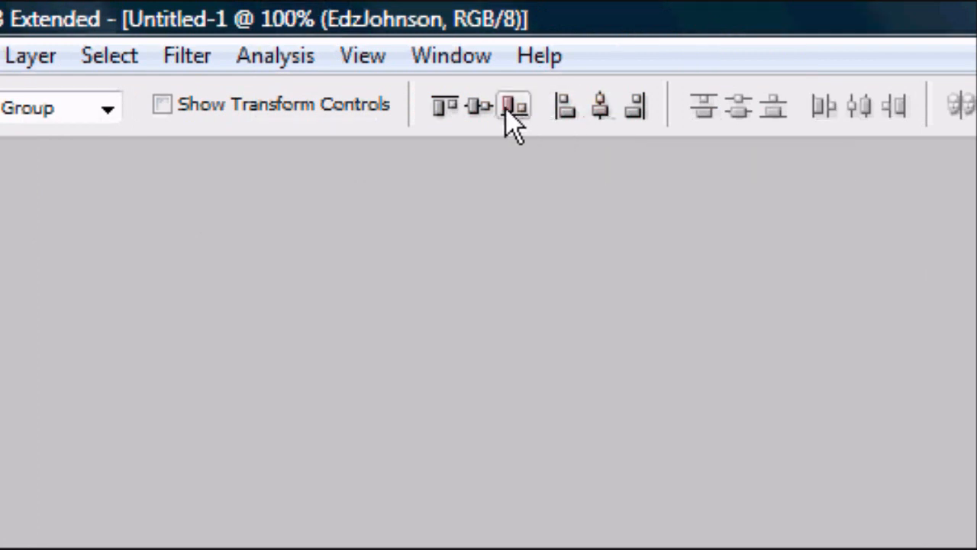
mouse_move(476, 107)
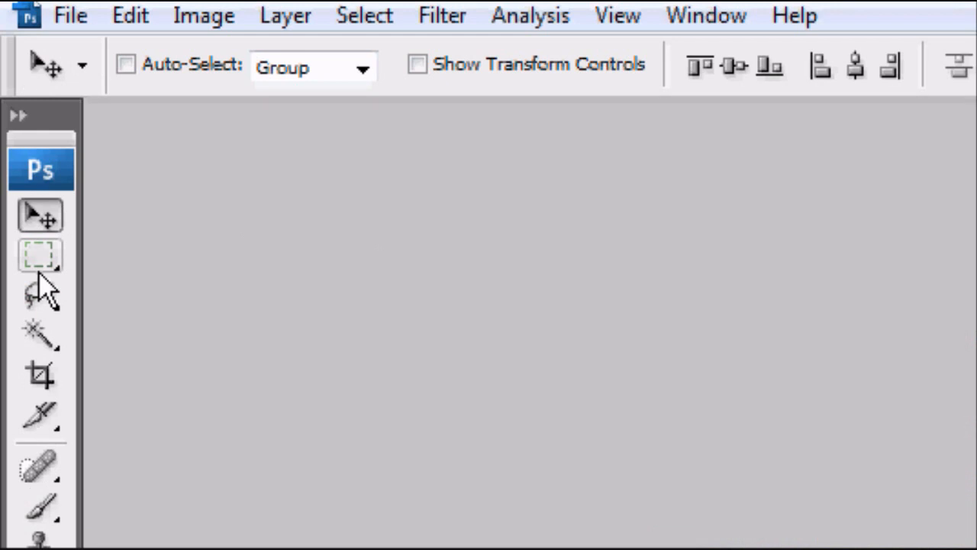
click(40, 257)
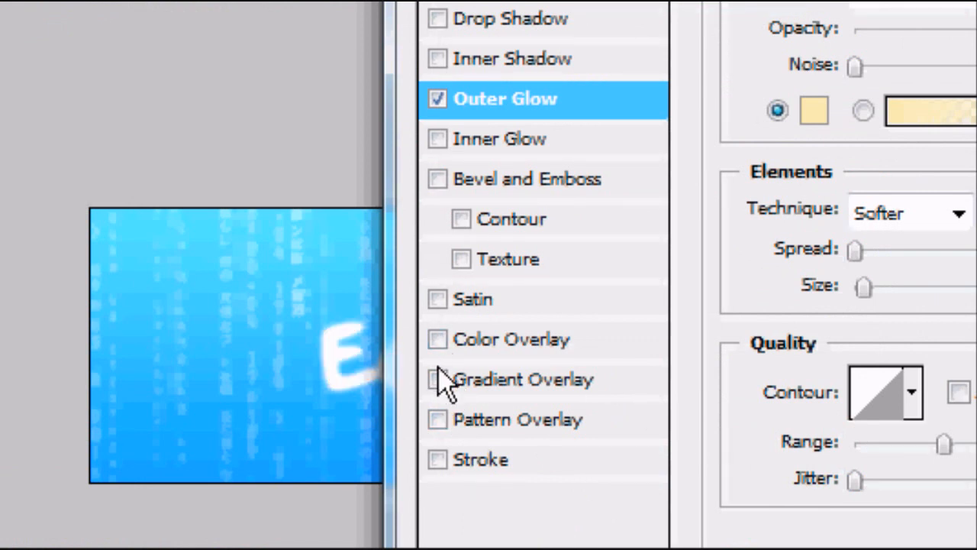
- Apply Silver Sleek Gradient Overlay, Bevel and Emboss and Drop Shadow to the text layer
click(437, 379)
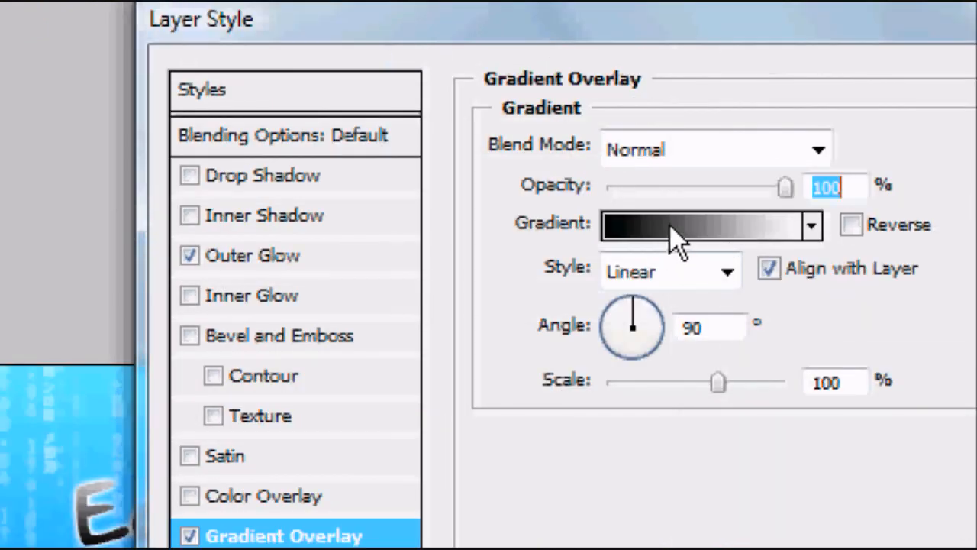
click(702, 224)
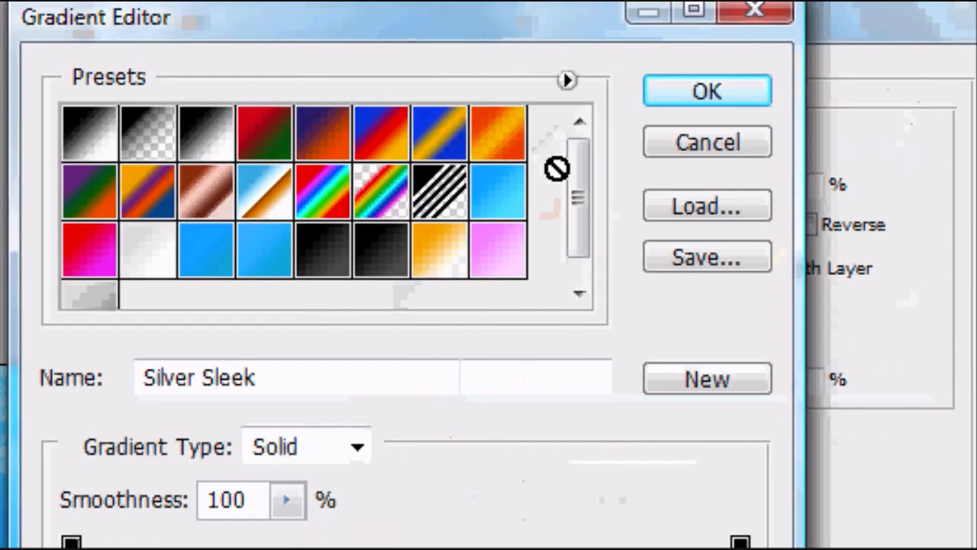
click(706, 90)
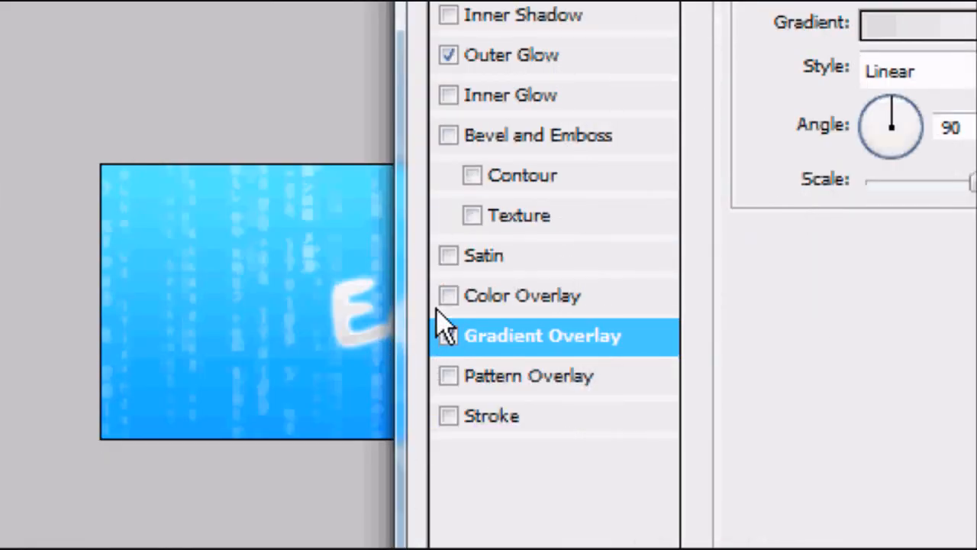
click(449, 135)
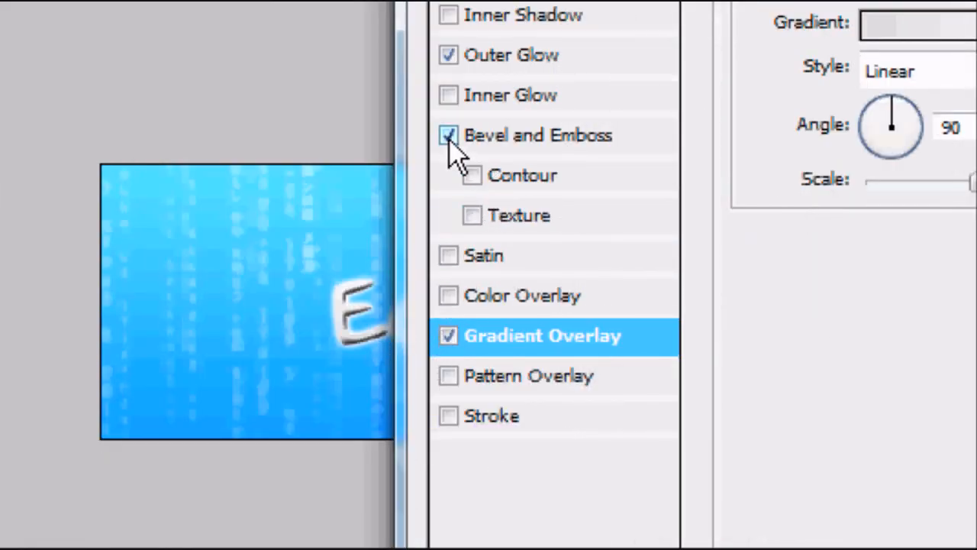
click(449, 135)
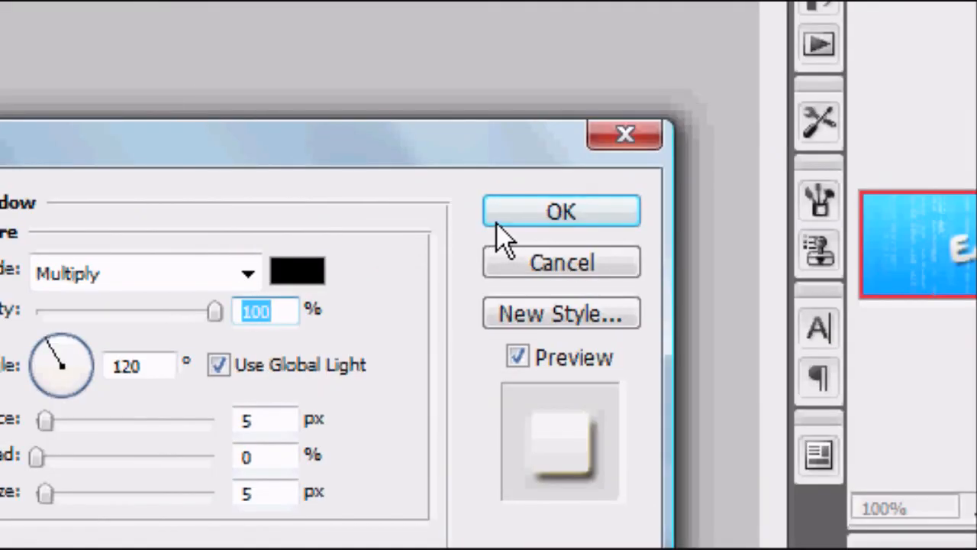
click(563, 211)
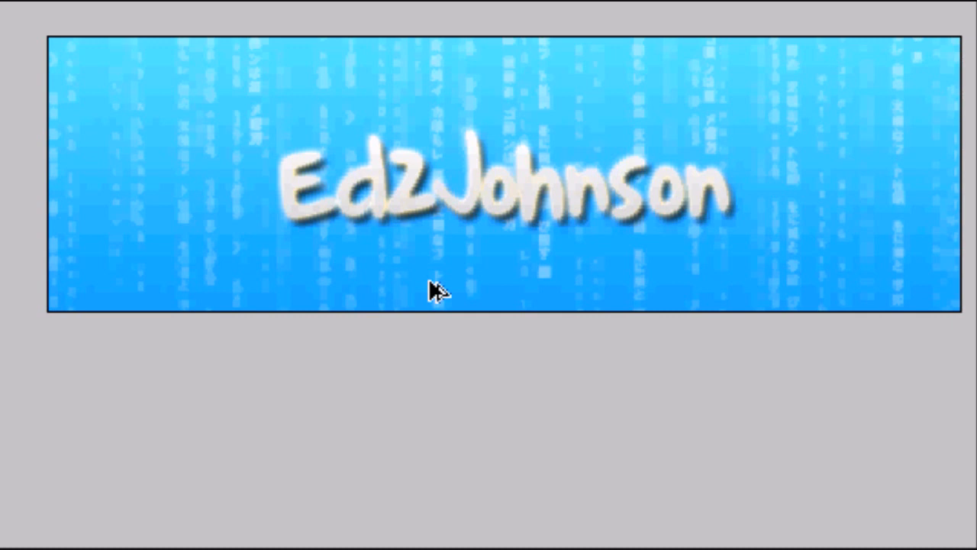